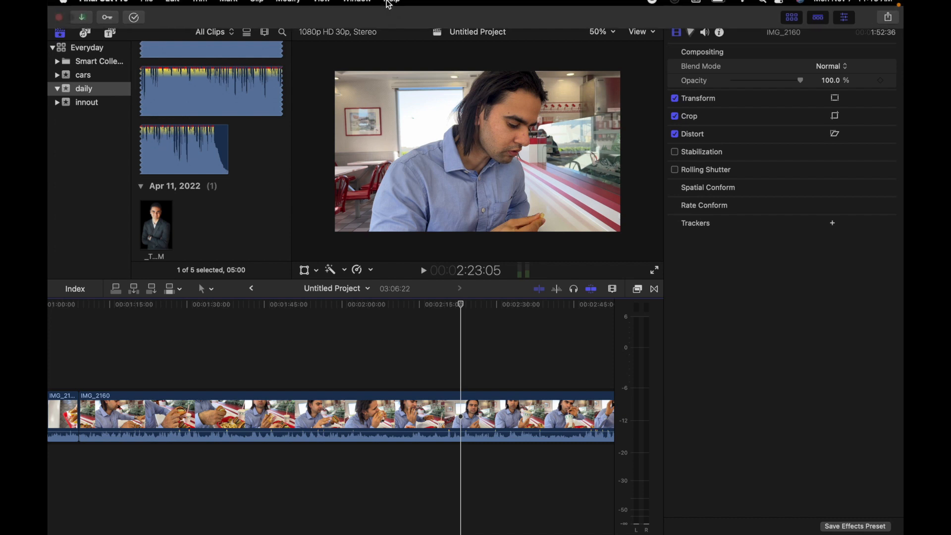
# Show the Source Timecode window over the timeline for clip IMG_2160.
pyautogui.click(357, 7)
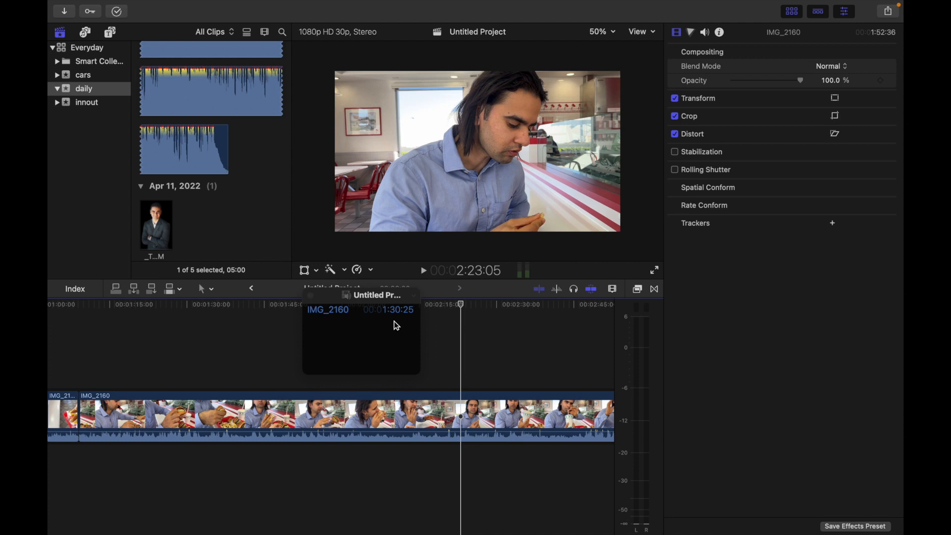
# Show the Copy Timecode, Copy IMG_2160 and Copy All context menu in the timecode window.
pyautogui.rightClick(388, 309)
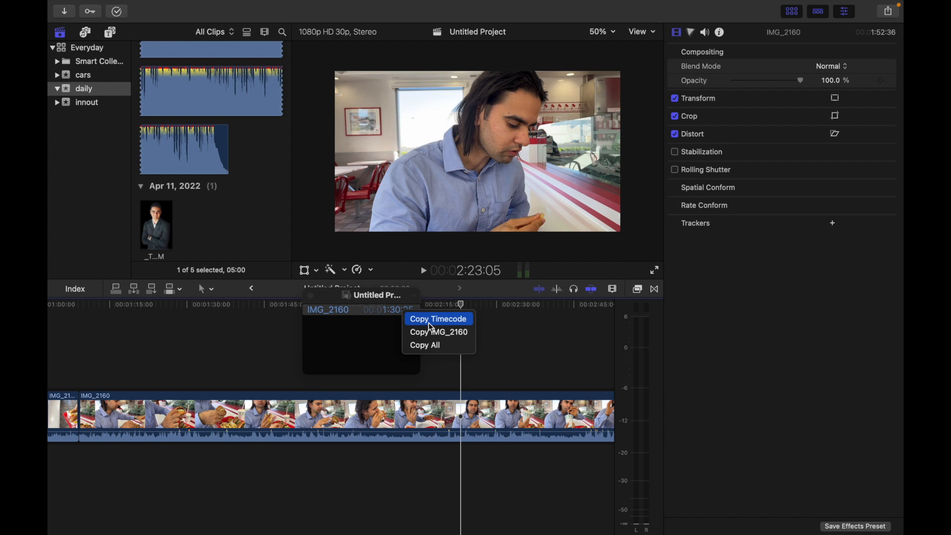
pyautogui.moveTo(438, 331)
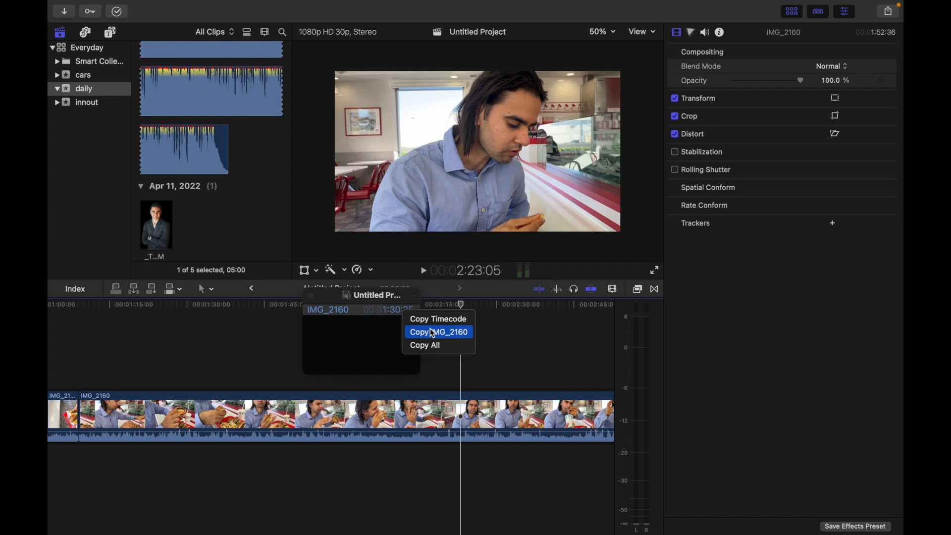
pyautogui.moveTo(438, 345)
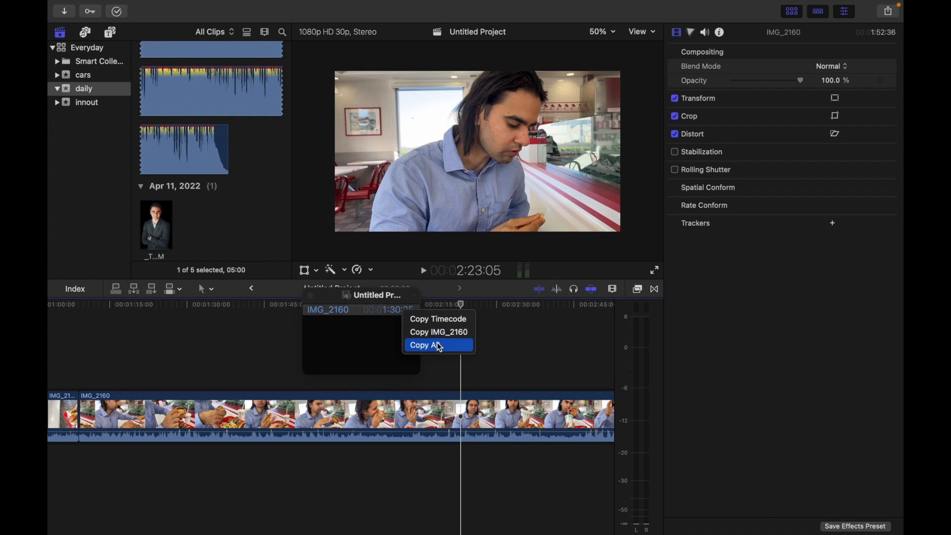